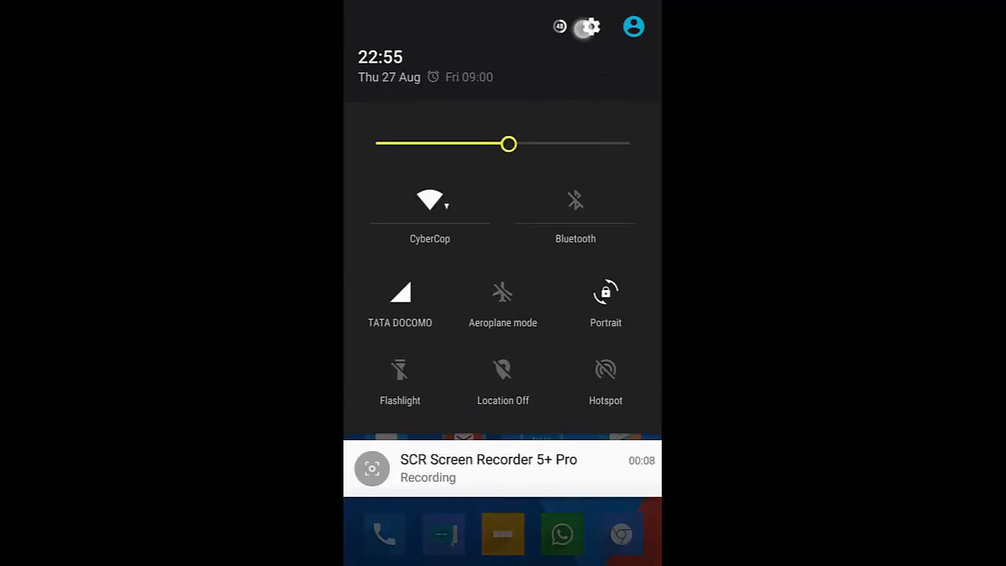
# Step: Go from quick settings into About phone > System updates on the OnePlus One
pyautogui.click(590, 27)
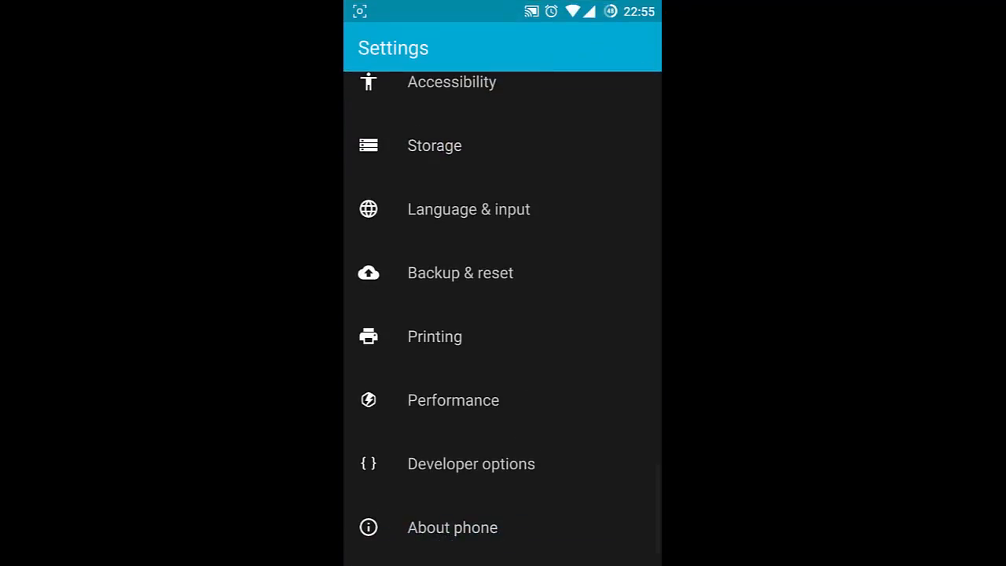
pyautogui.click(453, 527)
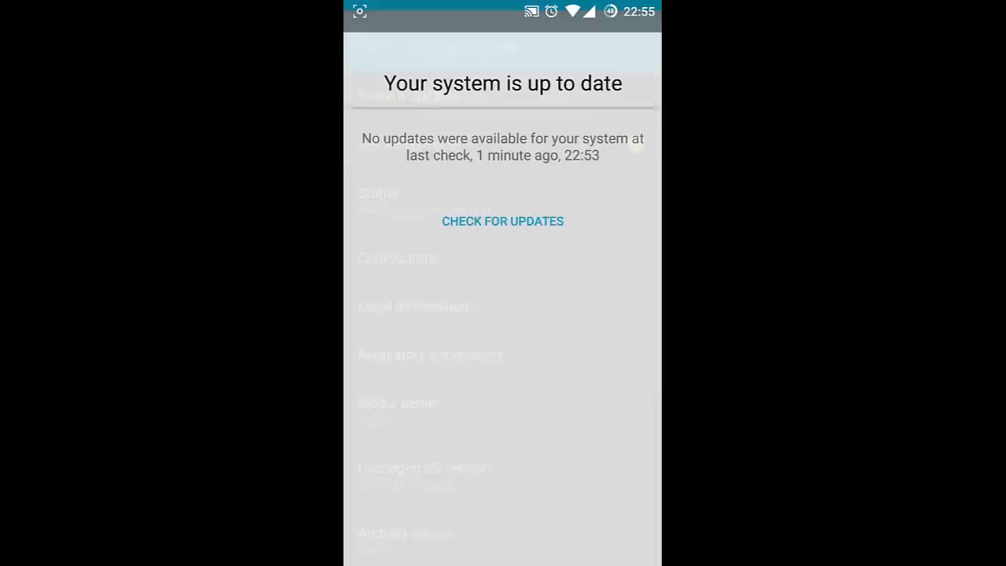
pyautogui.click(503, 220)
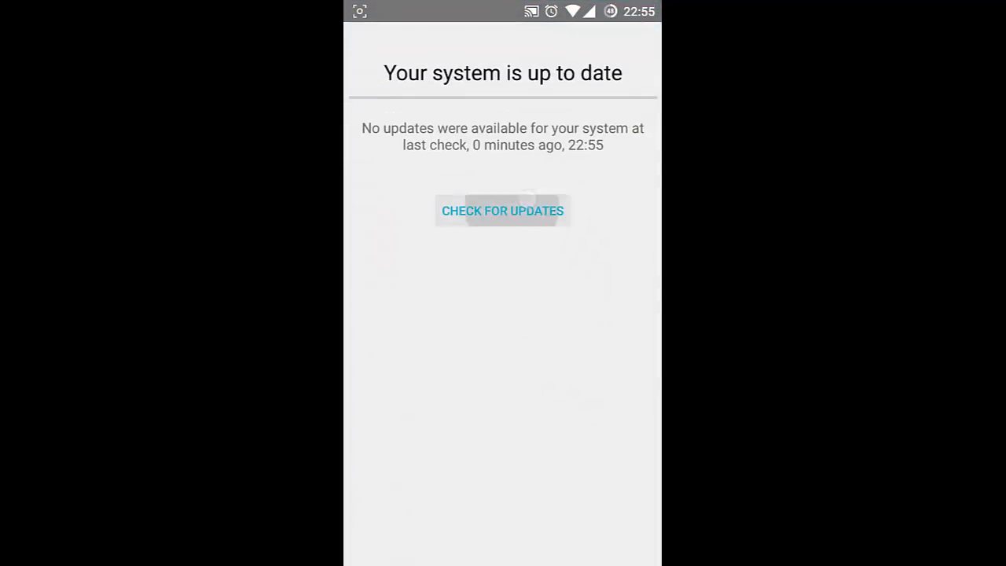
# Step: Check for updates (system up to date at 22:55) and return to About phone showing Cyanogen OS 12.0
pyautogui.click(503, 211)
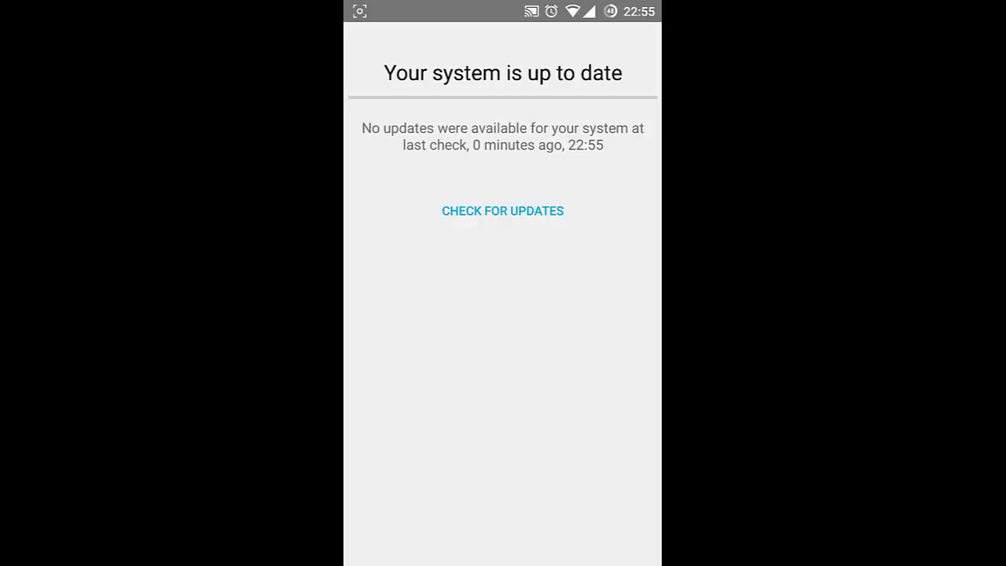
pyautogui.click(503, 211)
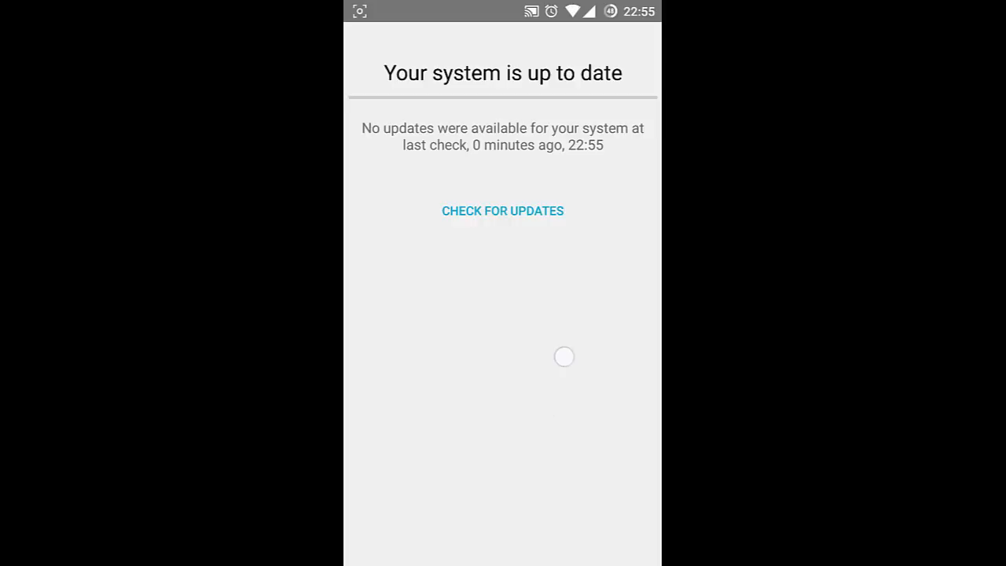
pyautogui.click(368, 48)
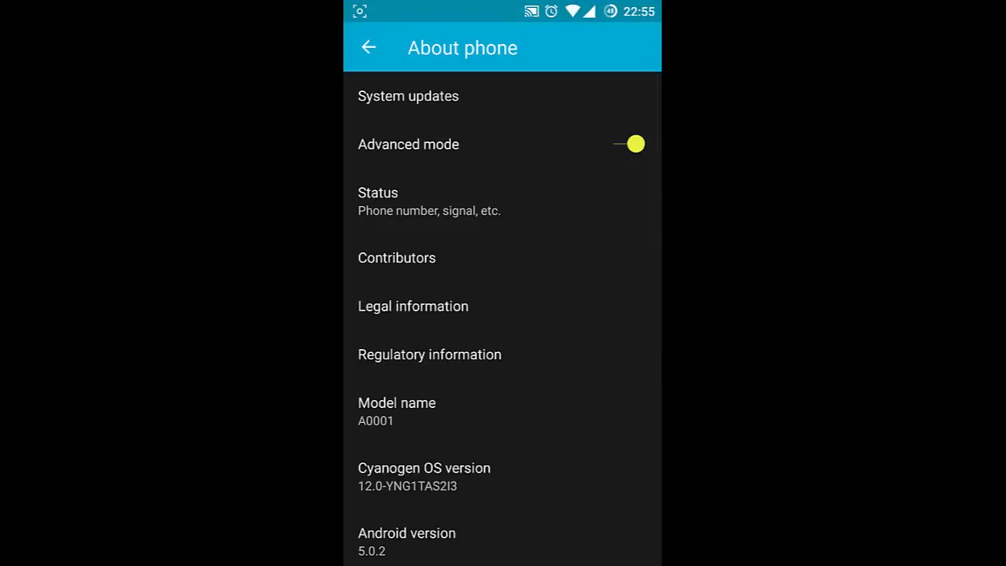
pyautogui.scroll(-3)
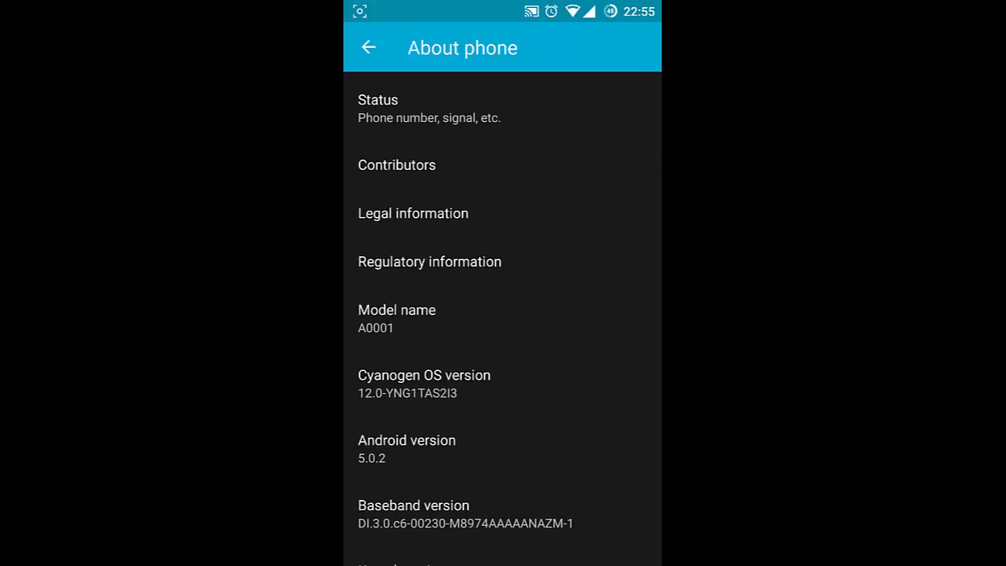
pyautogui.scroll(-3)
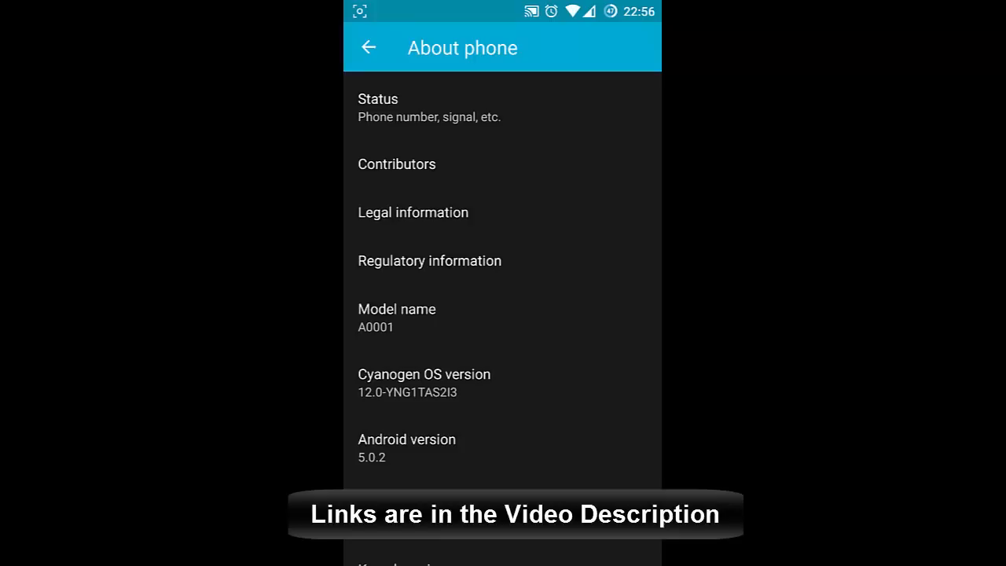
pyautogui.scroll(-3)
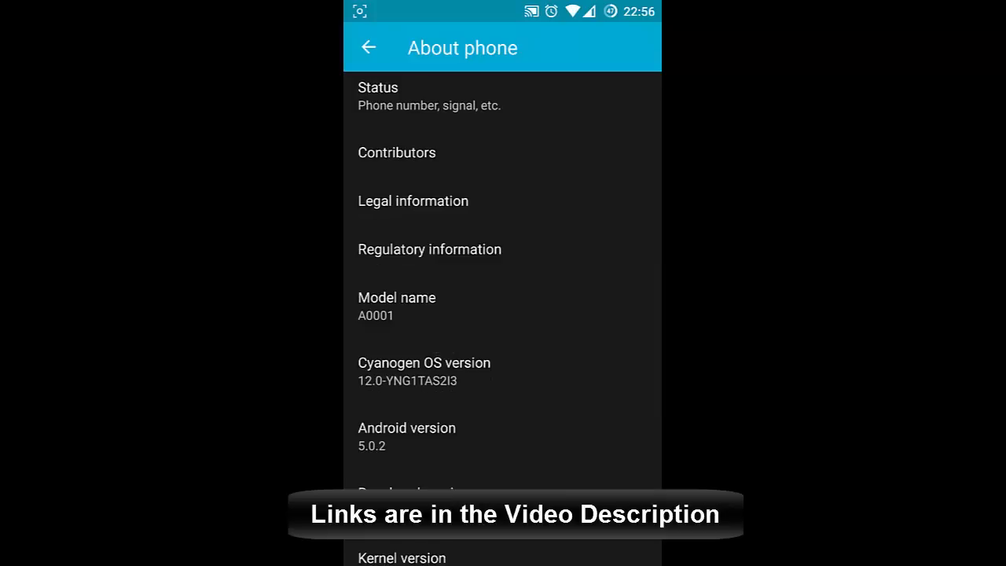
pyautogui.scroll(-3)
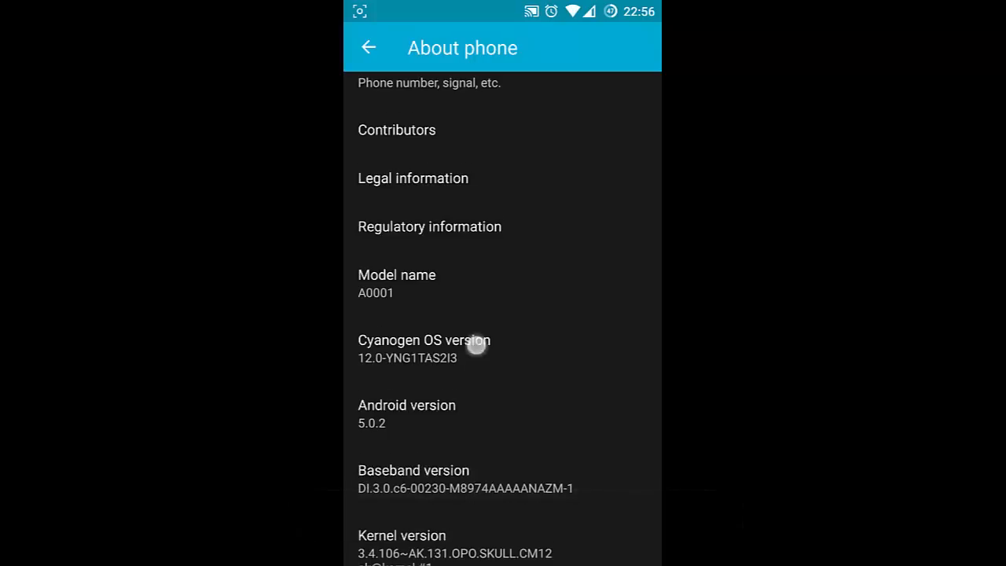